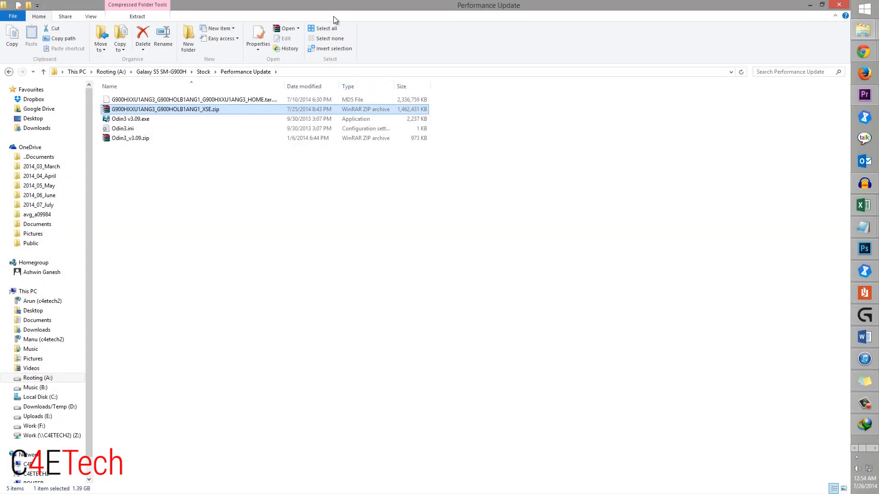
# - Launch Odin3 v3.09.exe with administrator rights from its context menu
pyautogui.rightClick(130, 119)
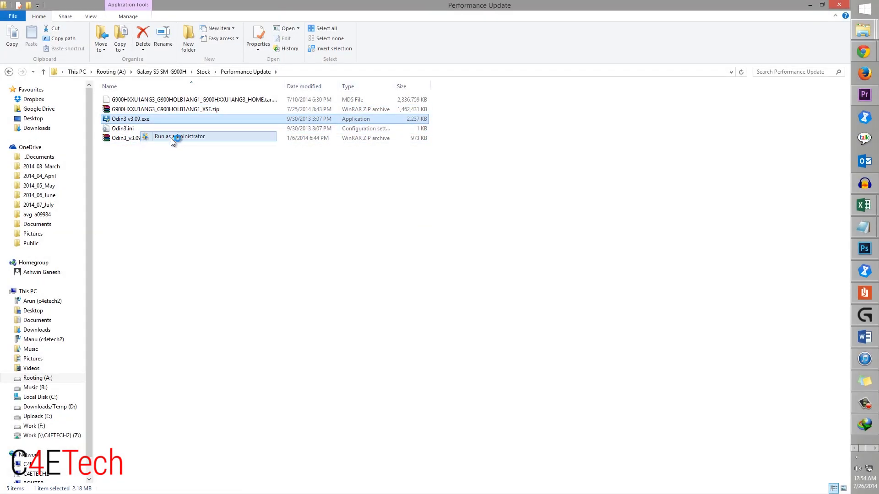
pyautogui.click(179, 137)
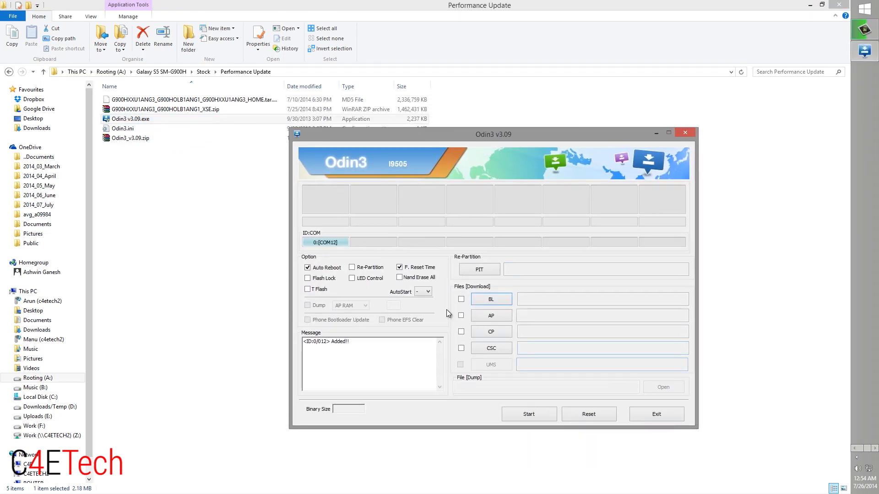
pyautogui.moveTo(474, 169)
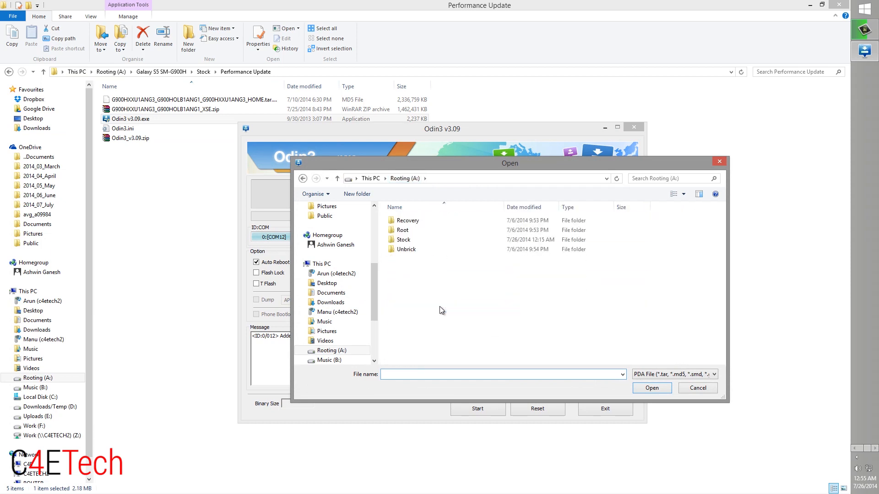
# - Load the HOME .tar.md5 from Stock > Performance Update into Odin3's AP slot
pyautogui.doubleClick(403, 240)
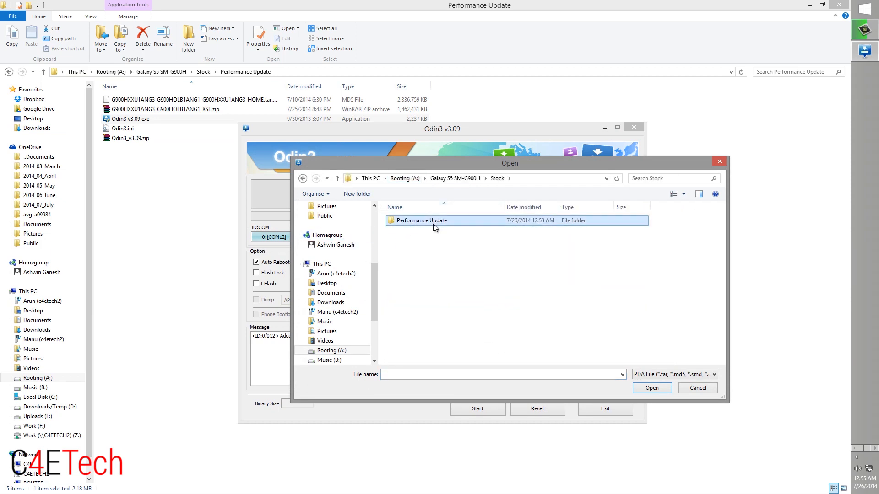
pyautogui.doubleClick(419, 220)
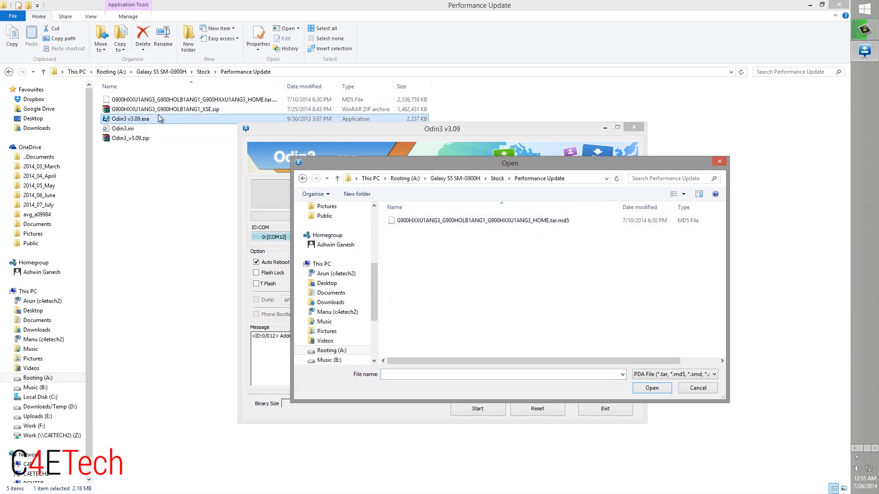
pyautogui.click(477, 220)
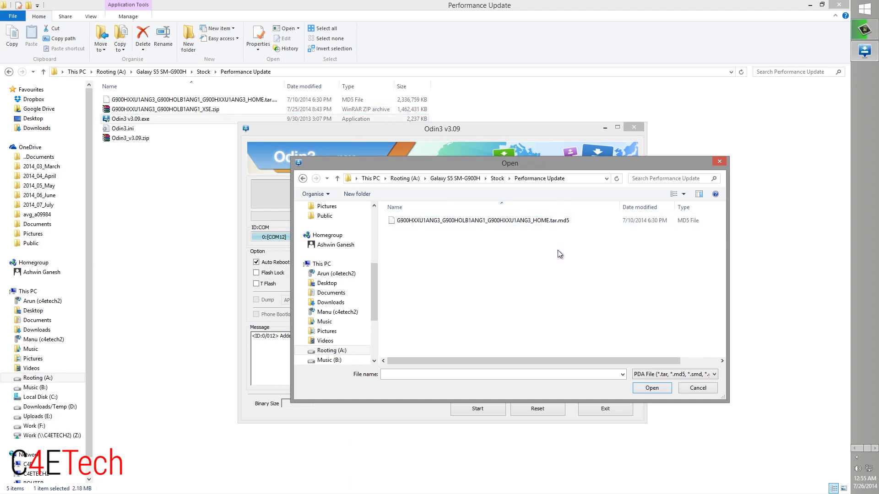
pyautogui.moveTo(552, 229)
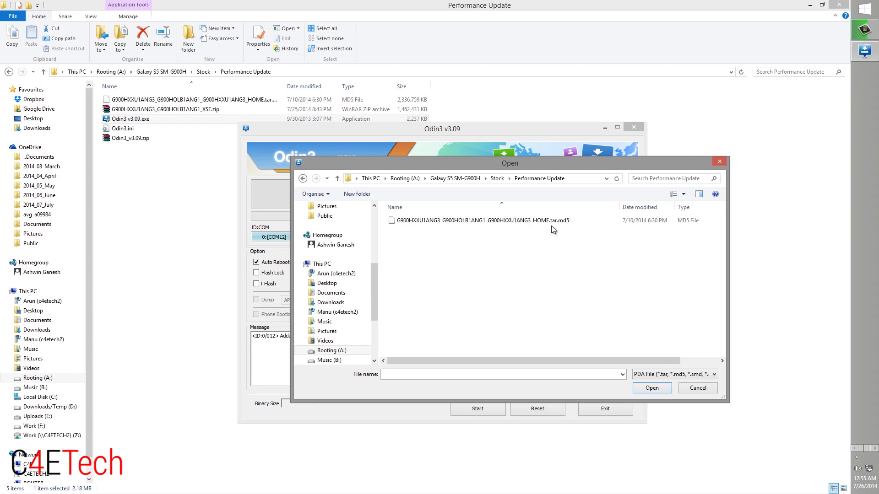
pyautogui.click(479, 219)
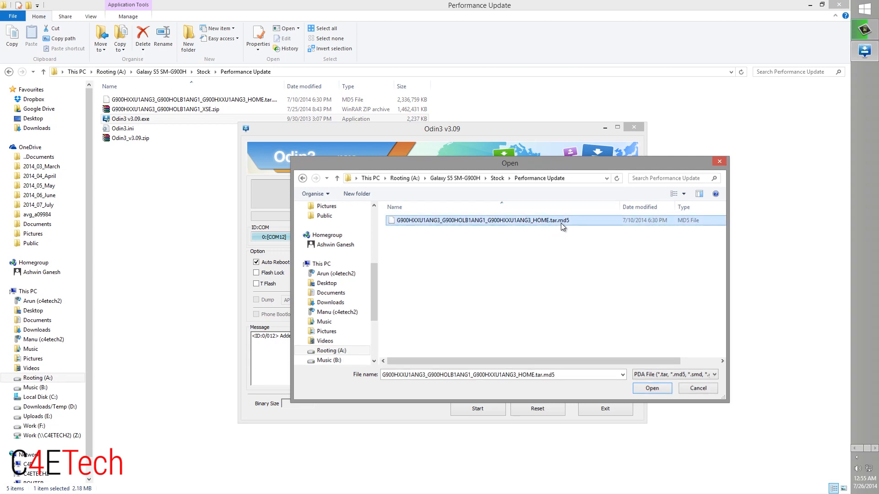
pyautogui.click(651, 387)
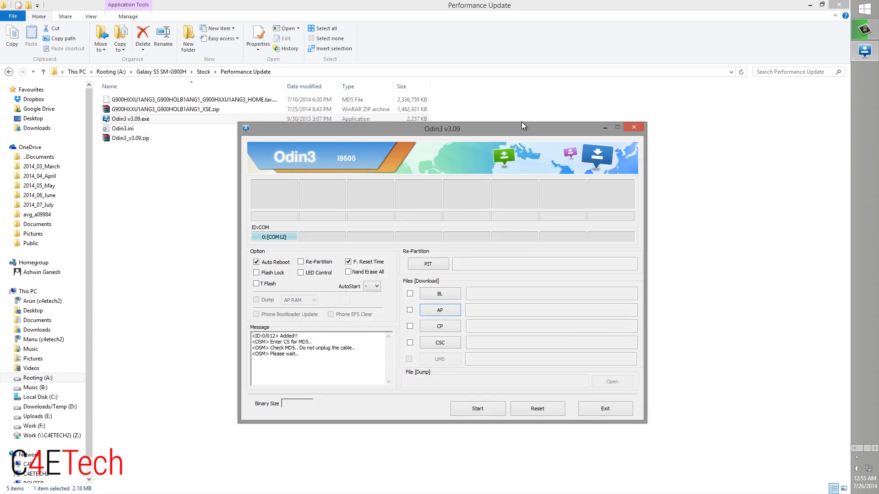
pyautogui.moveTo(511, 141)
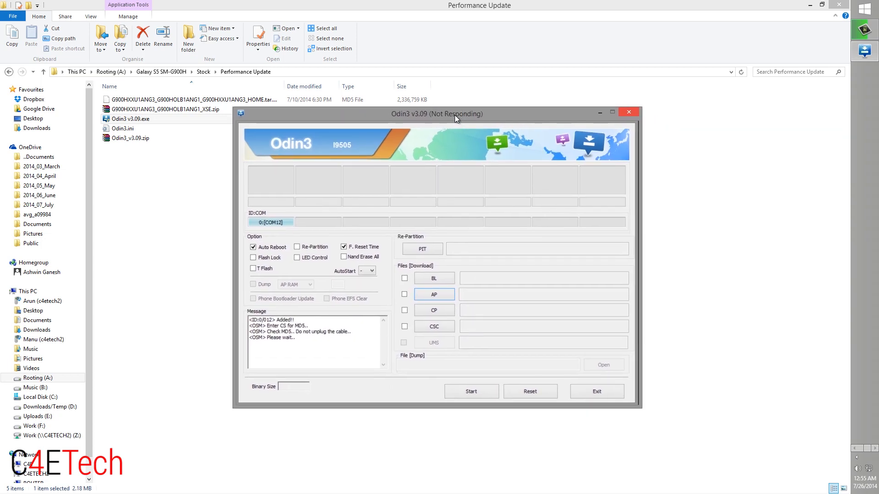
# - Wait for MD5 check to finish, leaving the 2282.0MB HOME firmware ticked in AP
pyautogui.click(436, 293)
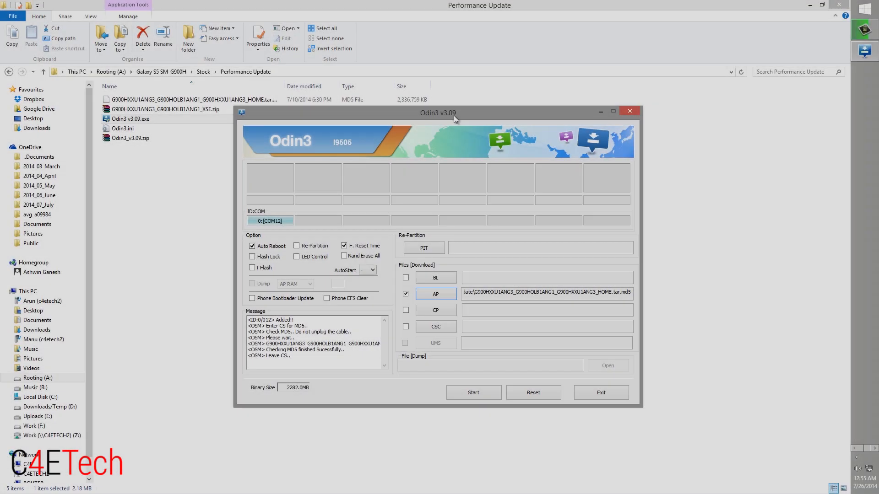